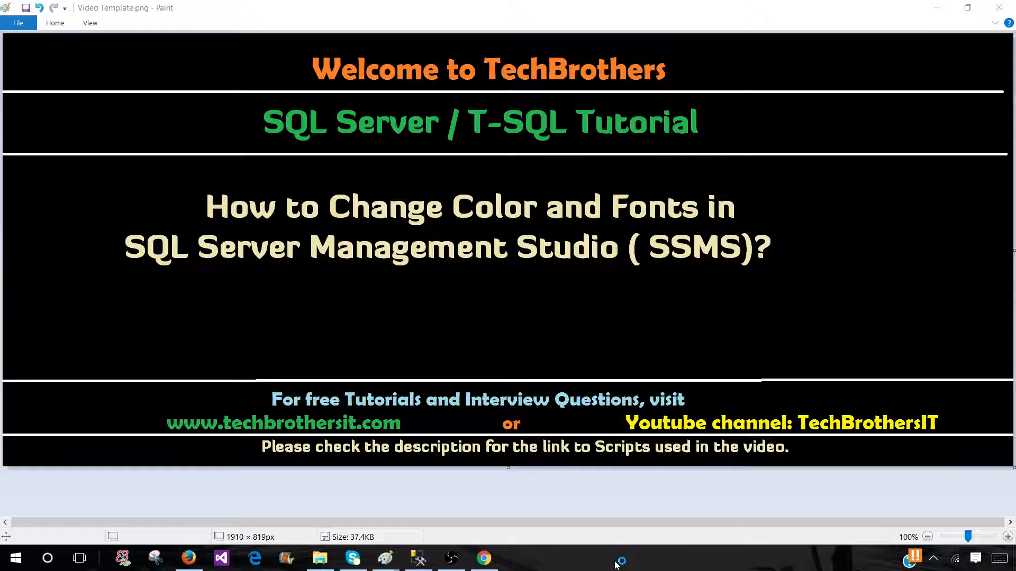
{"action": "mouse_move", "coordinate": [615, 561]}
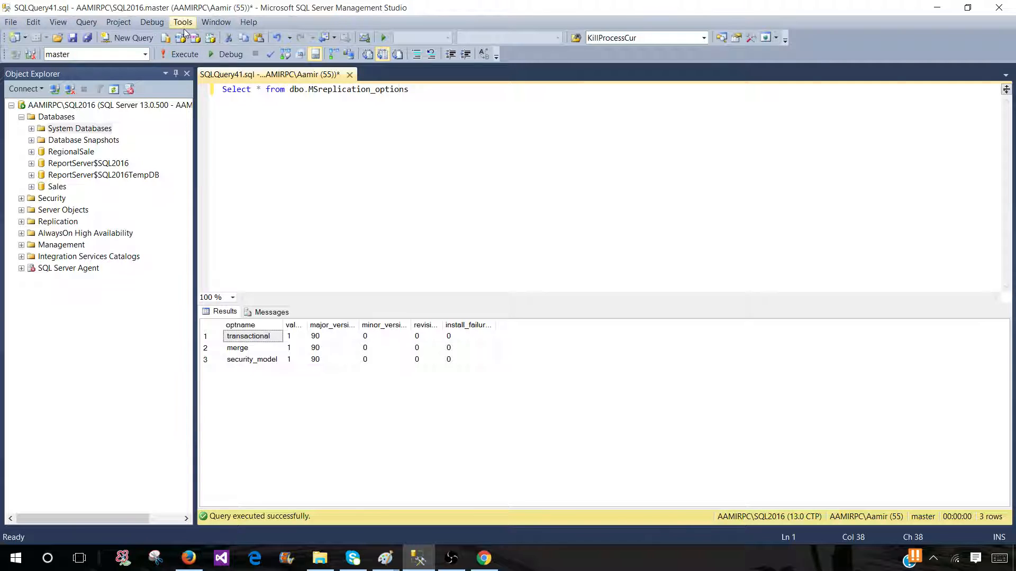
Reach the Fonts and Colors page under Environment in the Options dialog.
{"action": "left_click", "coordinate": [183, 21]}
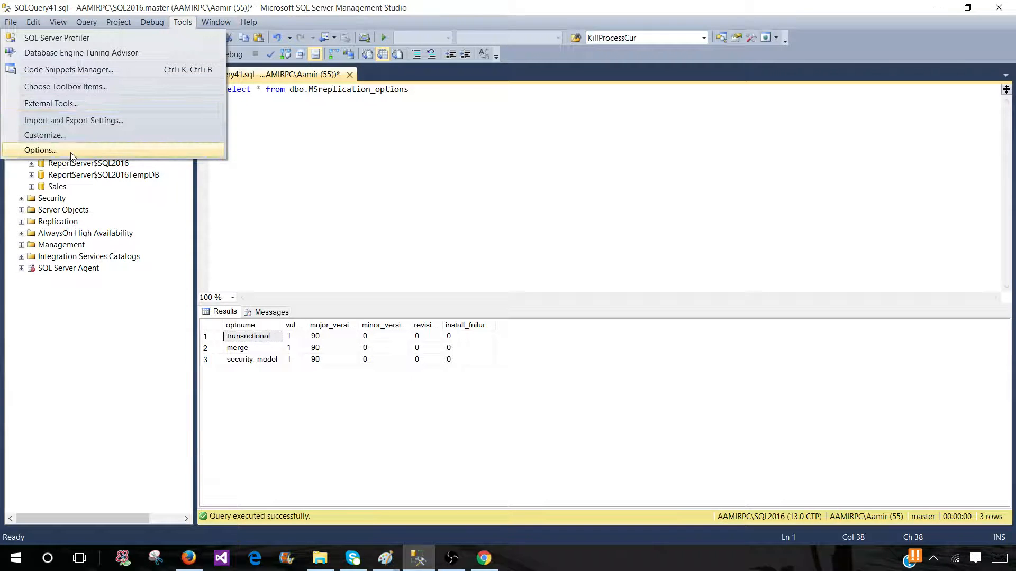
{"action": "left_click", "coordinate": [39, 149]}
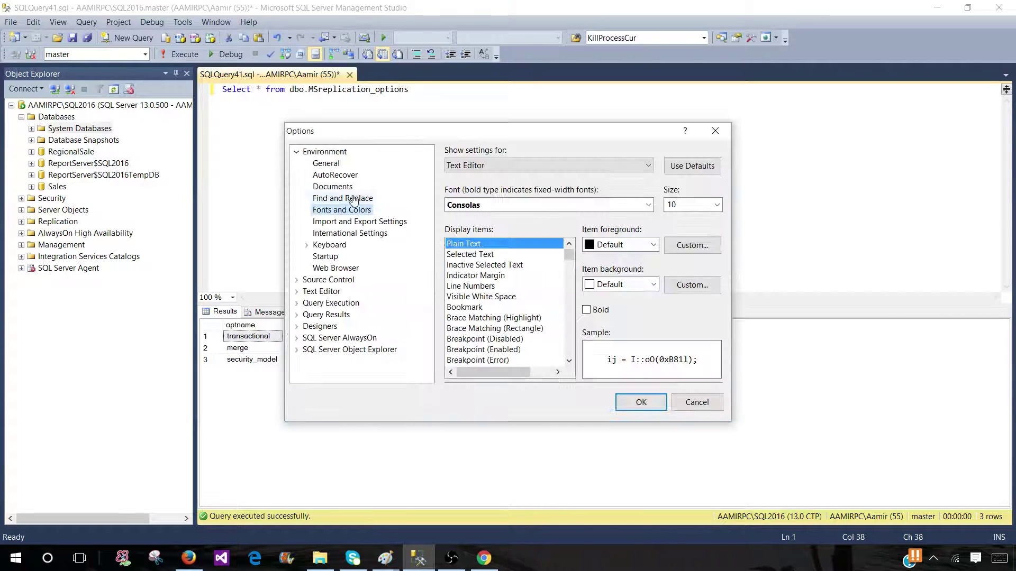
{"action": "left_click", "coordinate": [325, 152]}
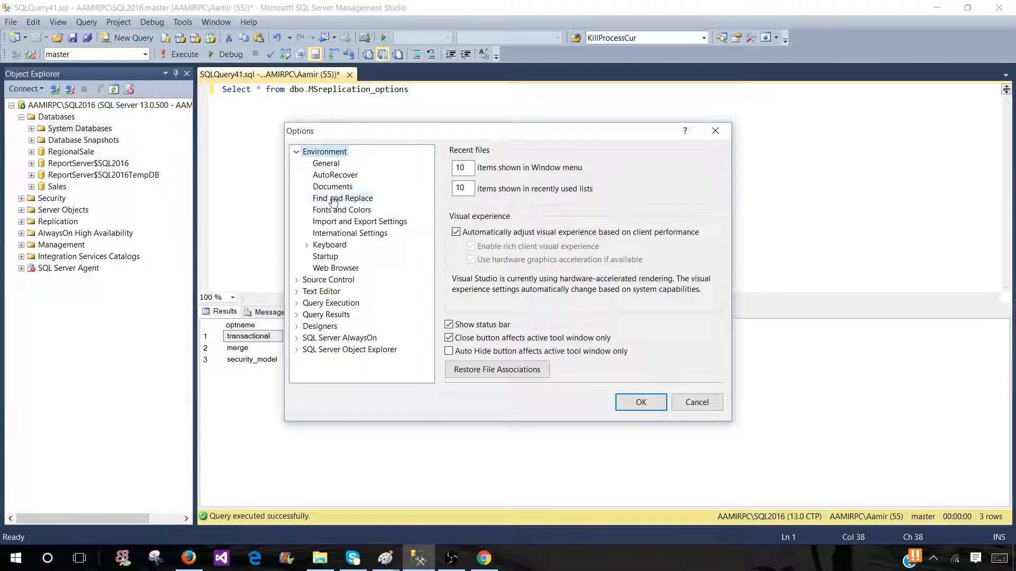
{"action": "left_click", "coordinate": [342, 209]}
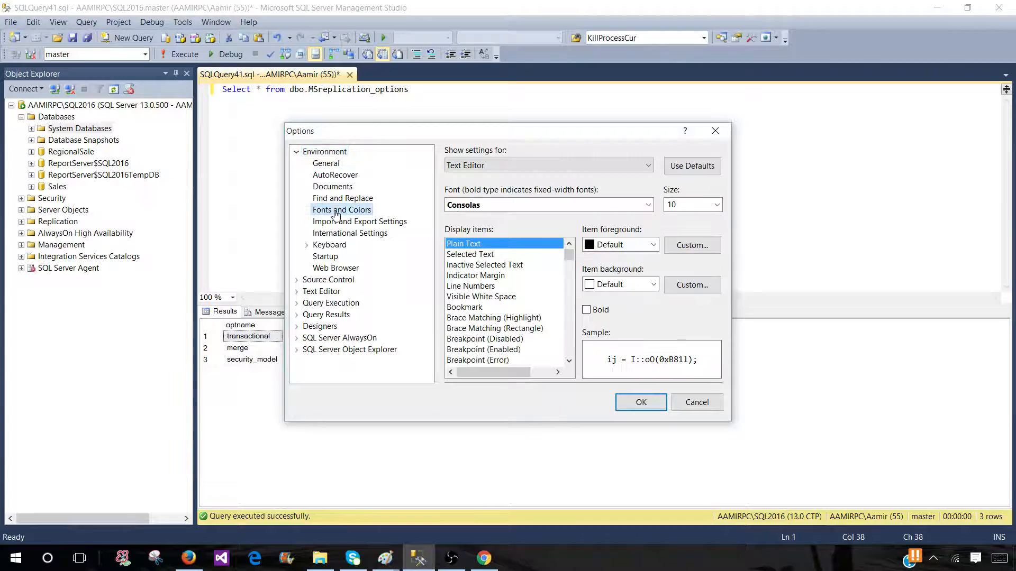
{"action": "mouse_move", "coordinate": [607, 258]}
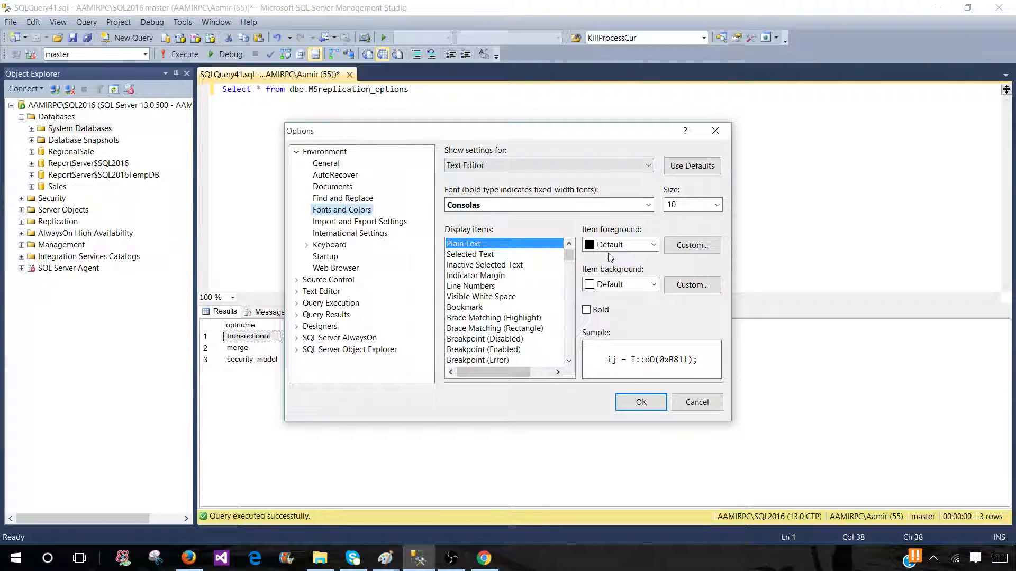
{"action": "mouse_move", "coordinate": [573, 301]}
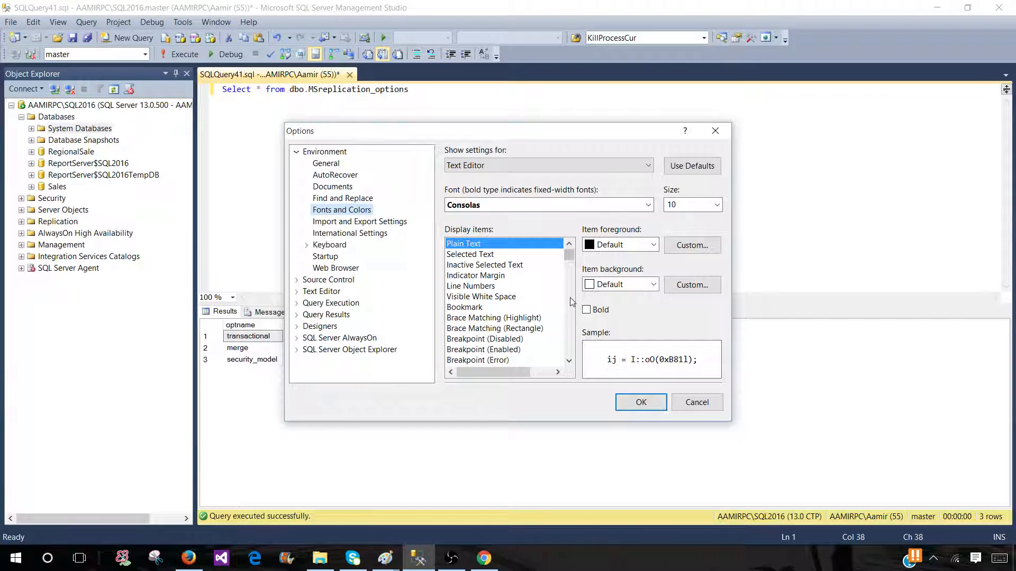
{"action": "mouse_move", "coordinate": [674, 216]}
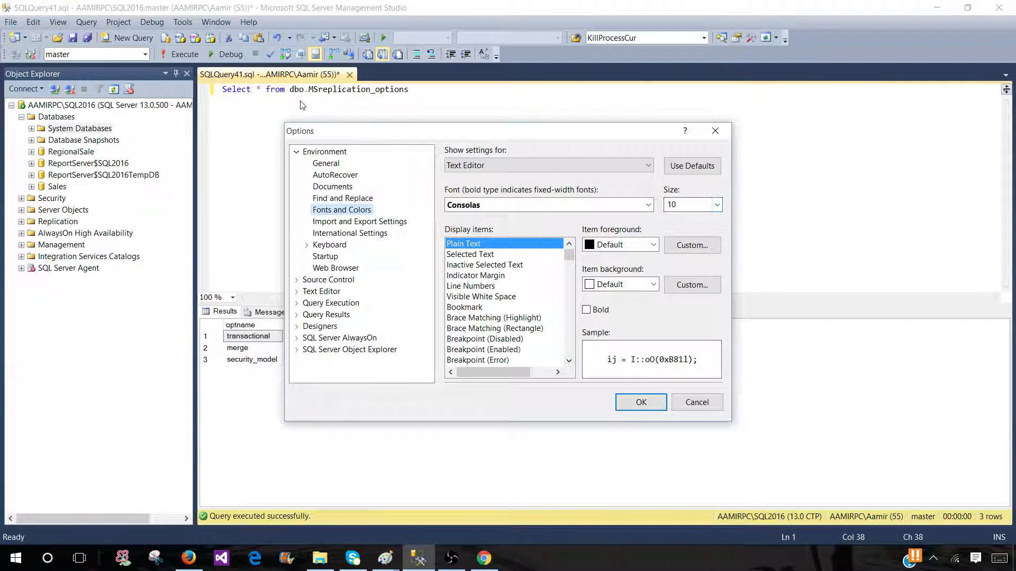
Make Plain Text size 14, silver foreground, lime background and bold.
{"action": "left_click", "coordinate": [717, 205]}
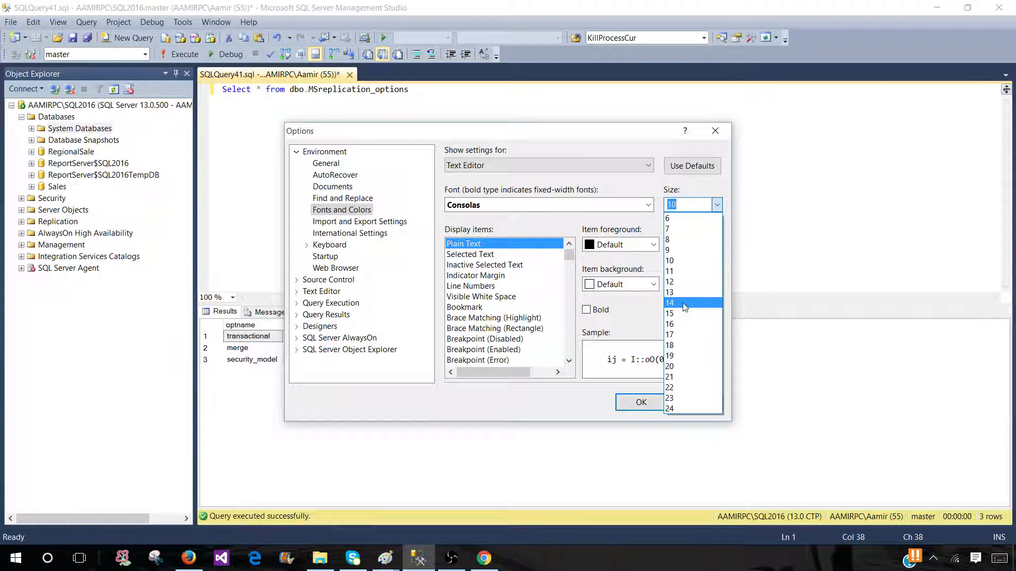
{"action": "left_click", "coordinate": [669, 303]}
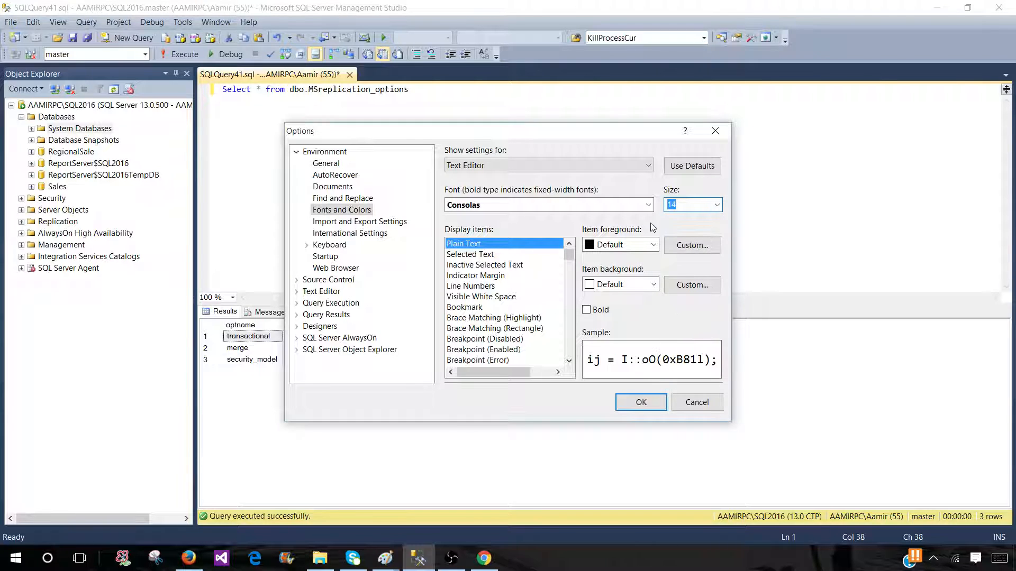
{"action": "mouse_move", "coordinate": [611, 240]}
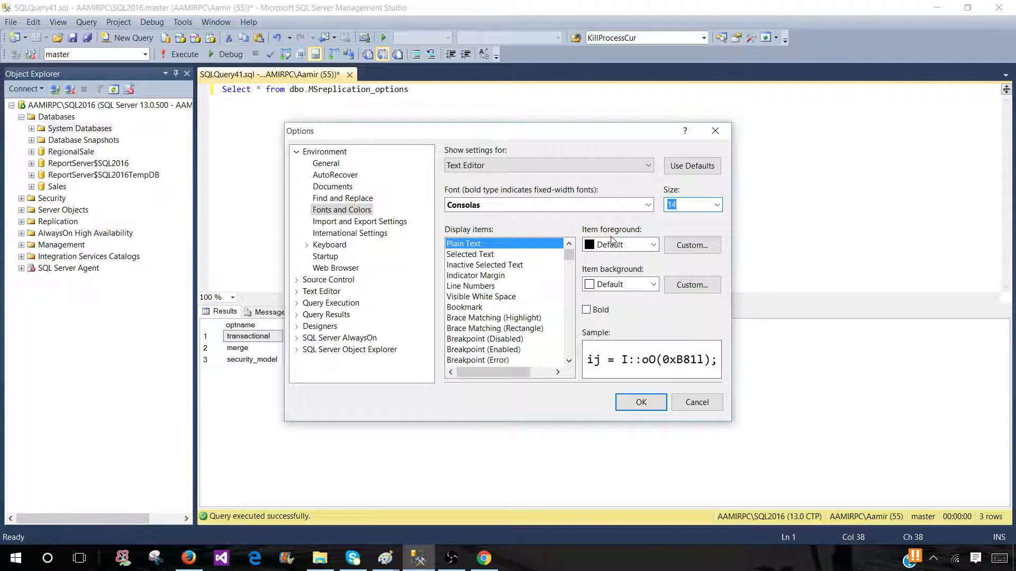
{"action": "left_click", "coordinate": [652, 244]}
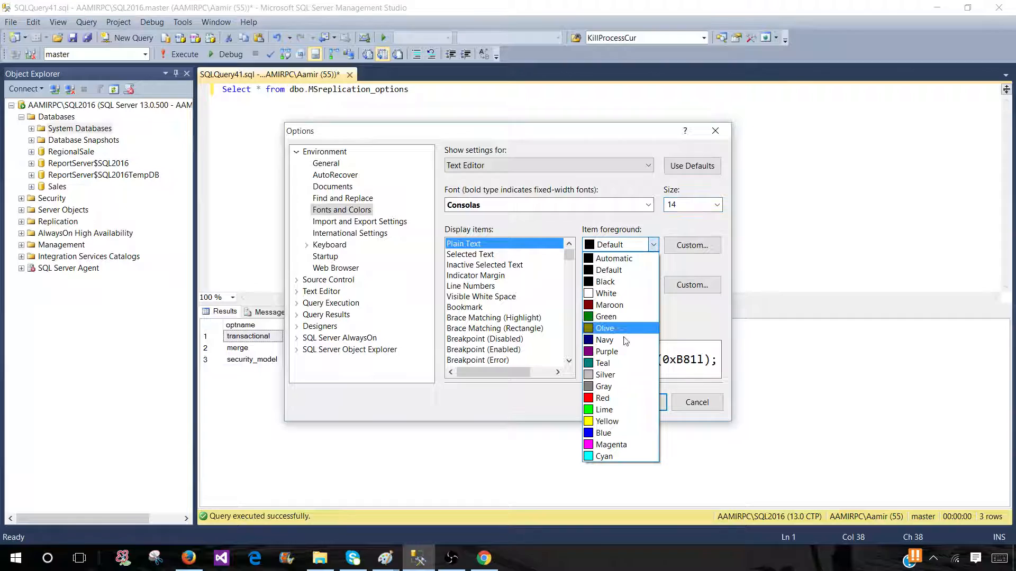
{"action": "mouse_move", "coordinate": [602, 363]}
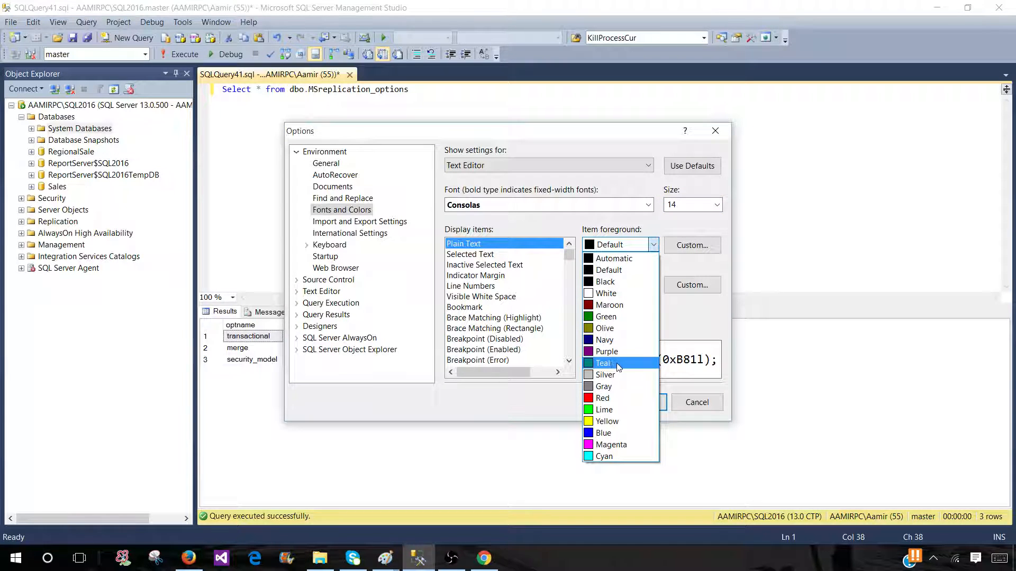
{"action": "left_click", "coordinate": [604, 374]}
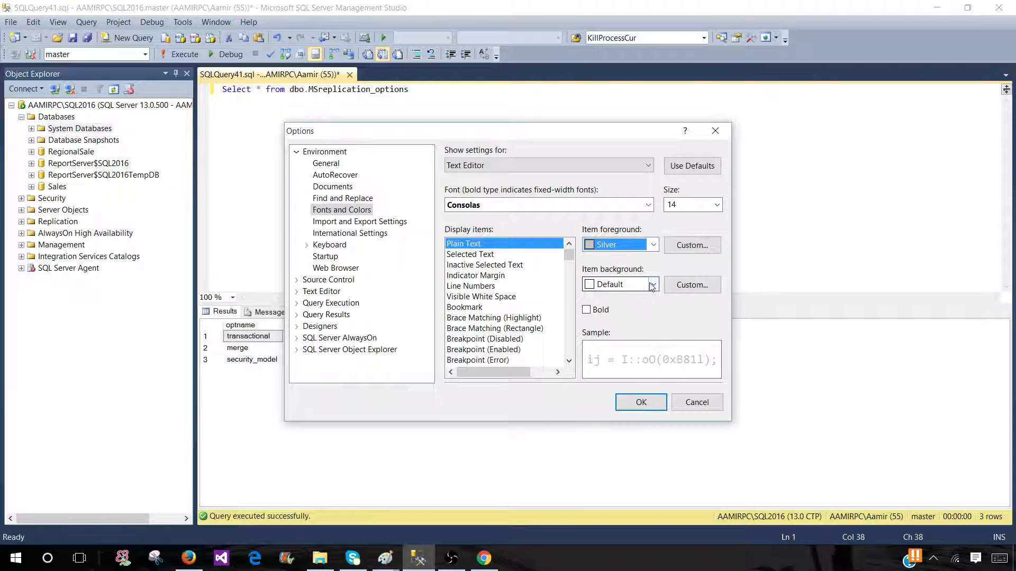
{"action": "left_click", "coordinate": [652, 284]}
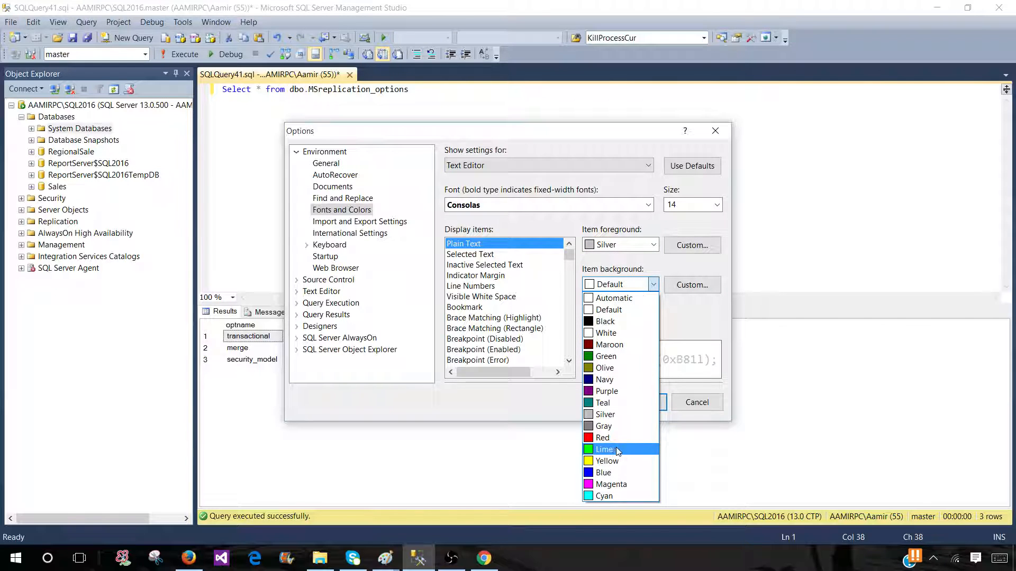
{"action": "left_click", "coordinate": [603, 449]}
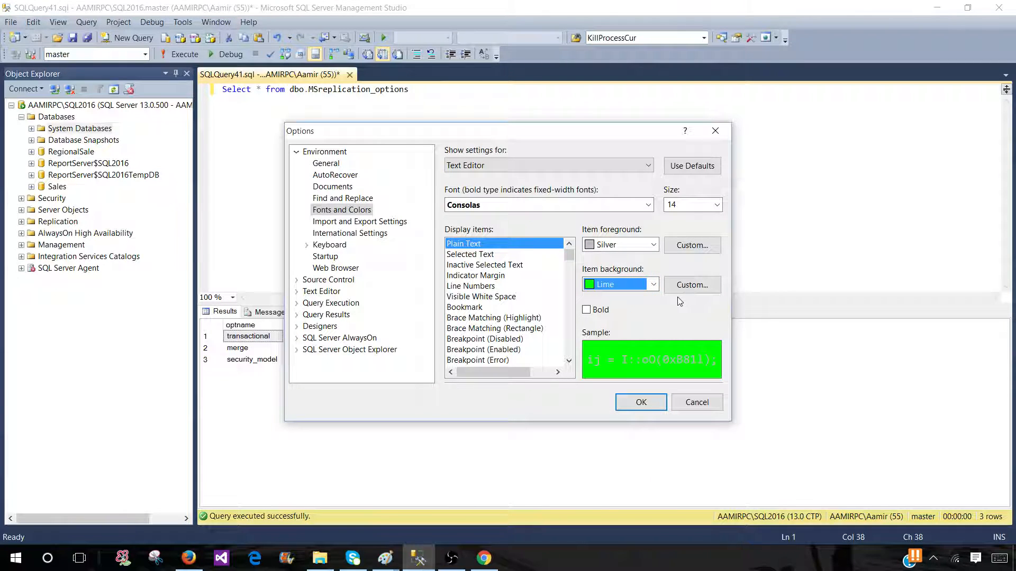
{"action": "left_click", "coordinate": [587, 310]}
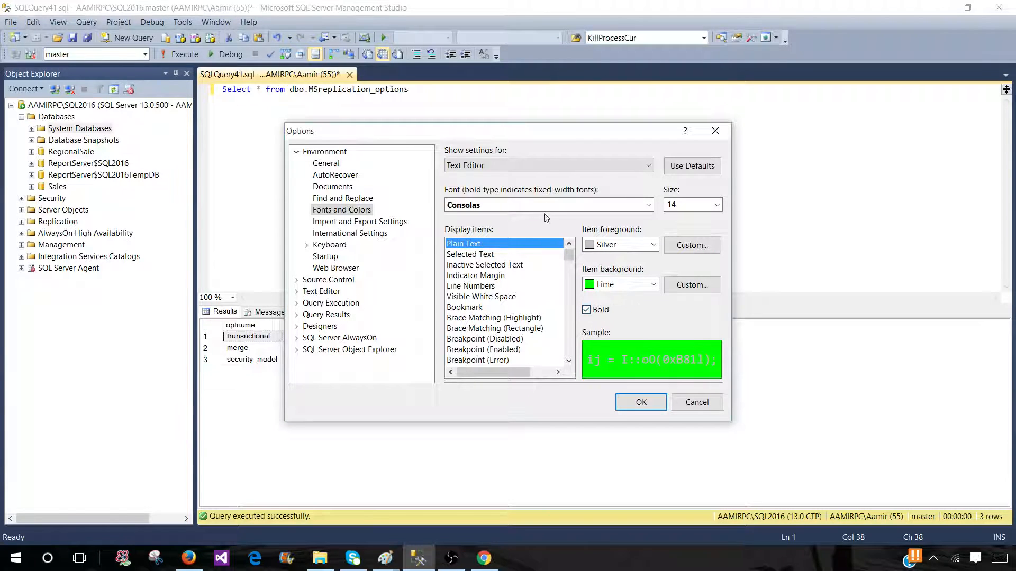
{"action": "mouse_move", "coordinate": [455, 194]}
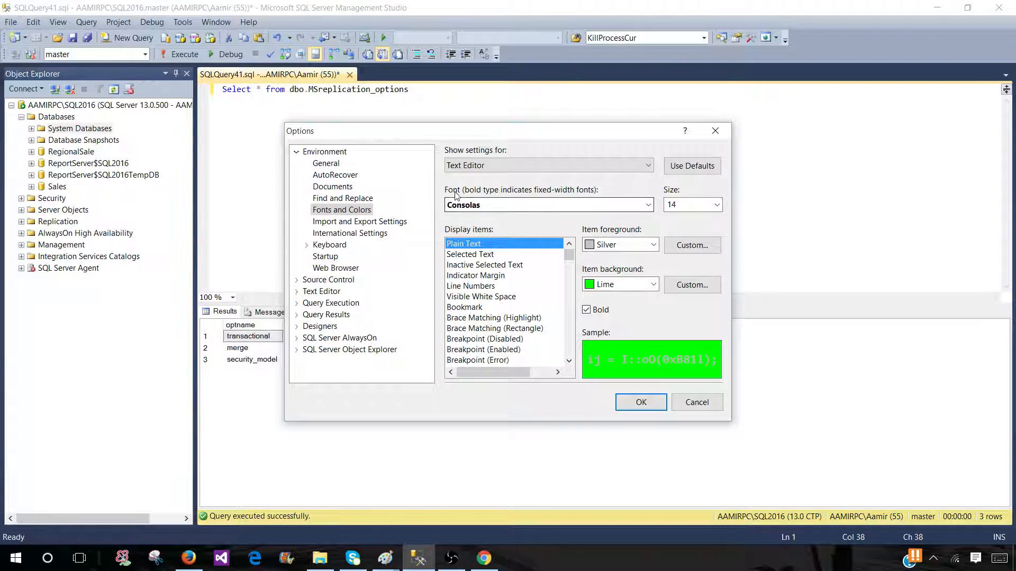
Switch the editor font from Consolas to Ebrima.
{"action": "left_click", "coordinate": [645, 204]}
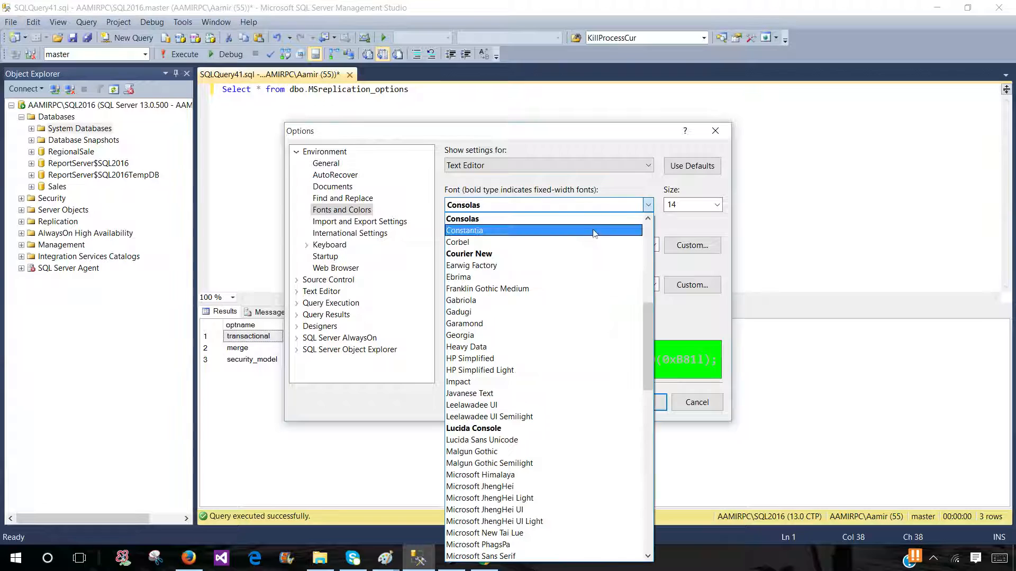
{"action": "left_click", "coordinate": [458, 277]}
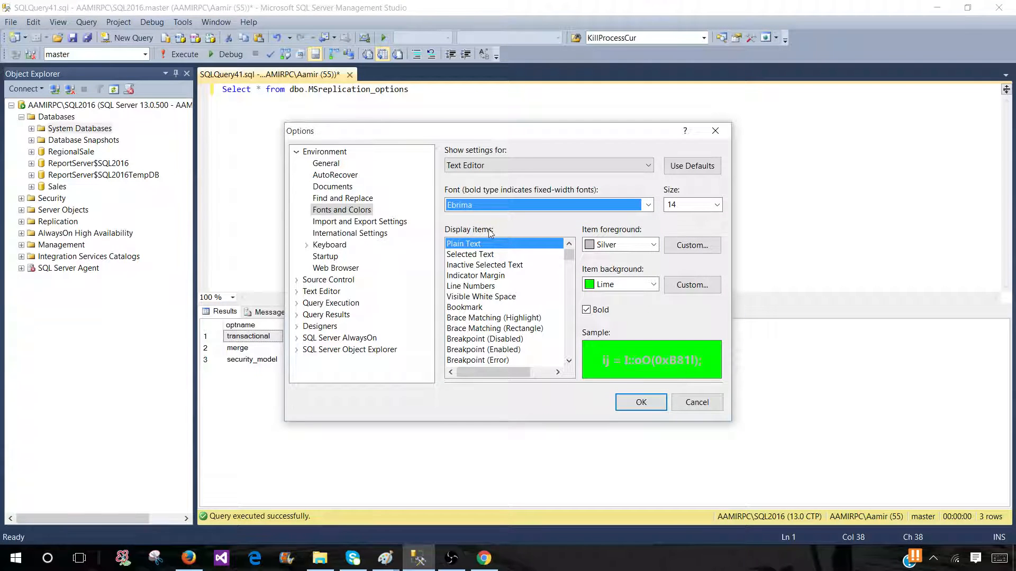
{"action": "mouse_move", "coordinate": [467, 259]}
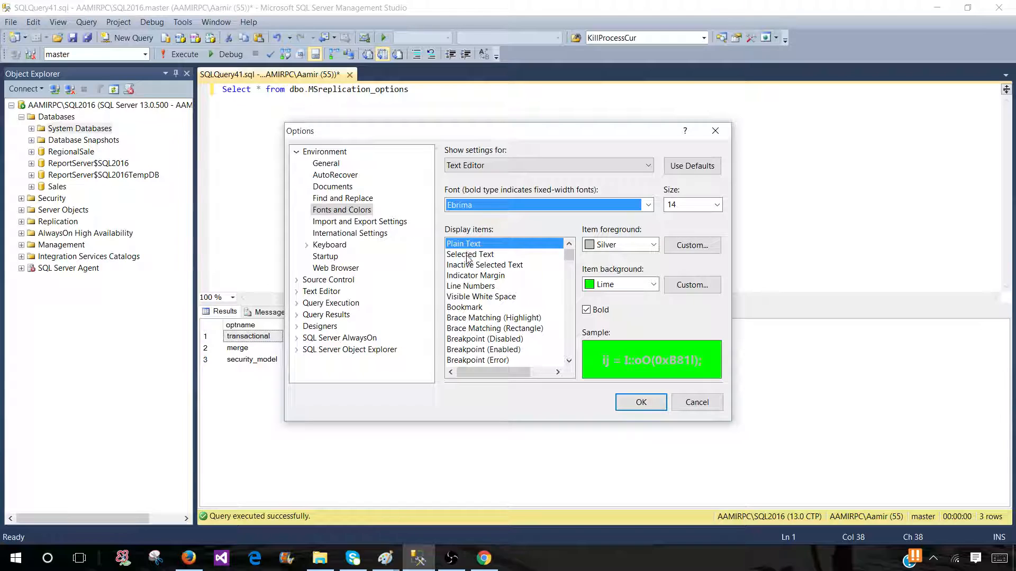
Give the Selected Text item a purple background.
{"action": "left_click", "coordinate": [469, 254]}
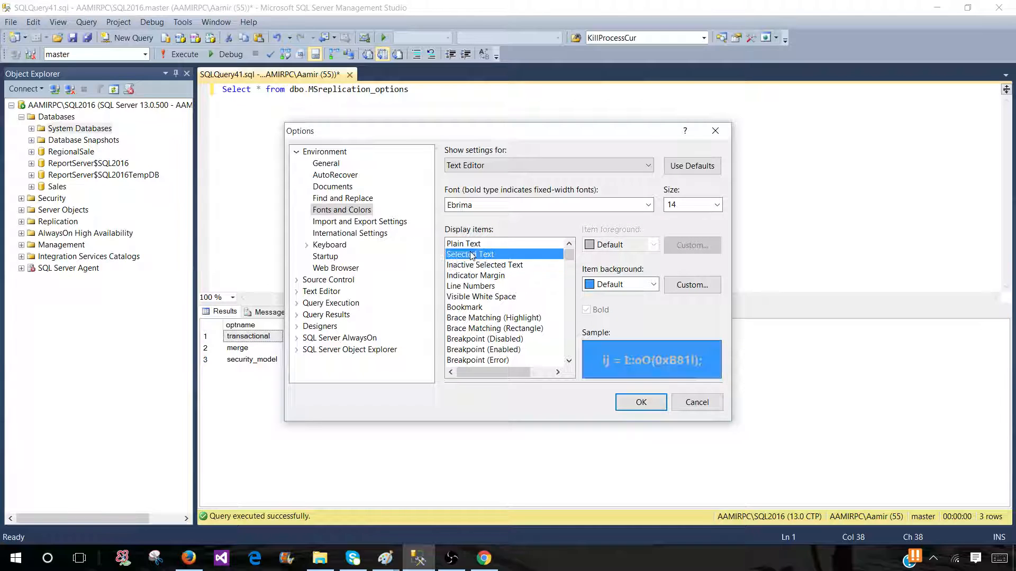
{"action": "mouse_move", "coordinate": [551, 261]}
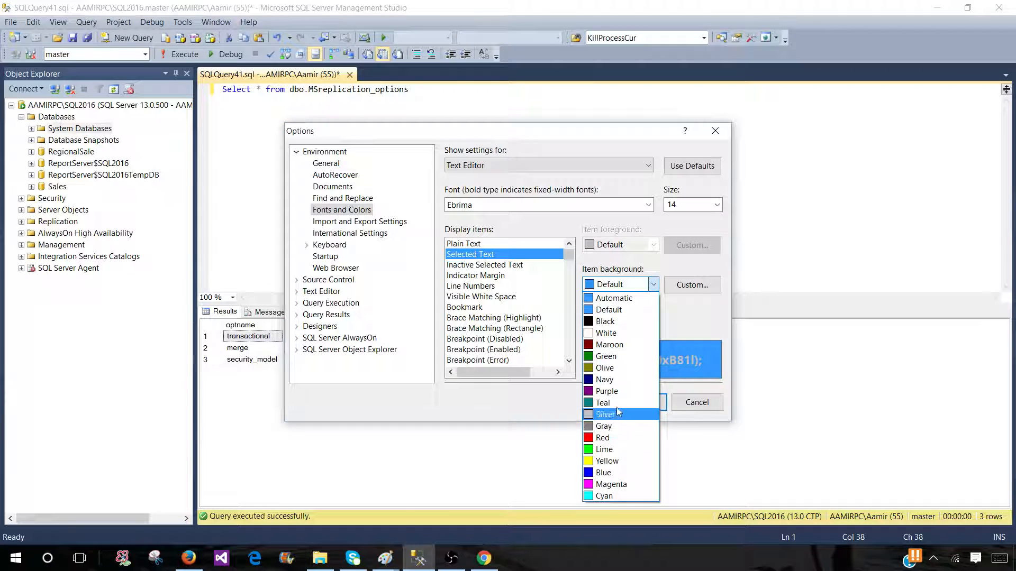
{"action": "left_click", "coordinate": [608, 390]}
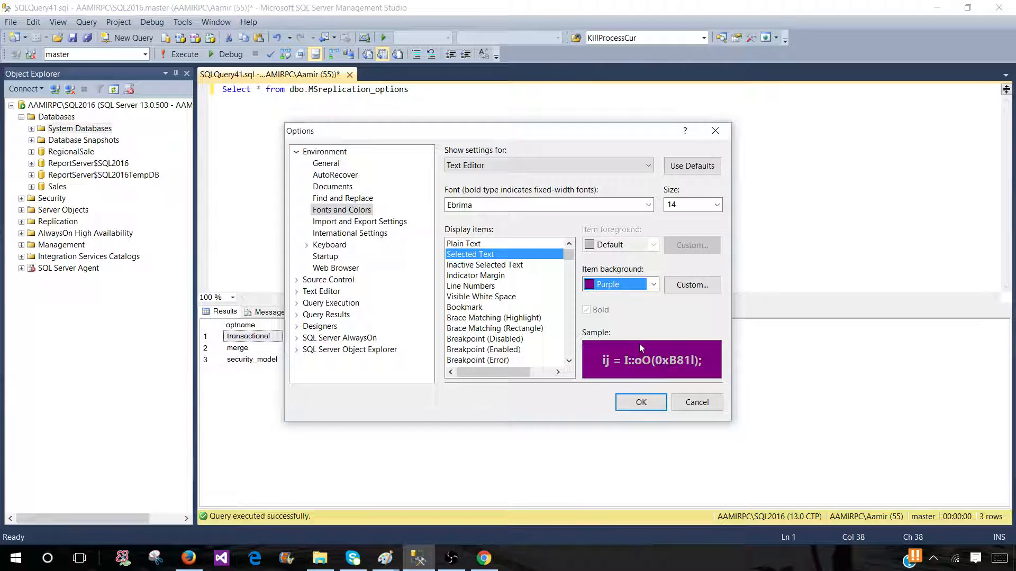
{"action": "mouse_move", "coordinate": [480, 270]}
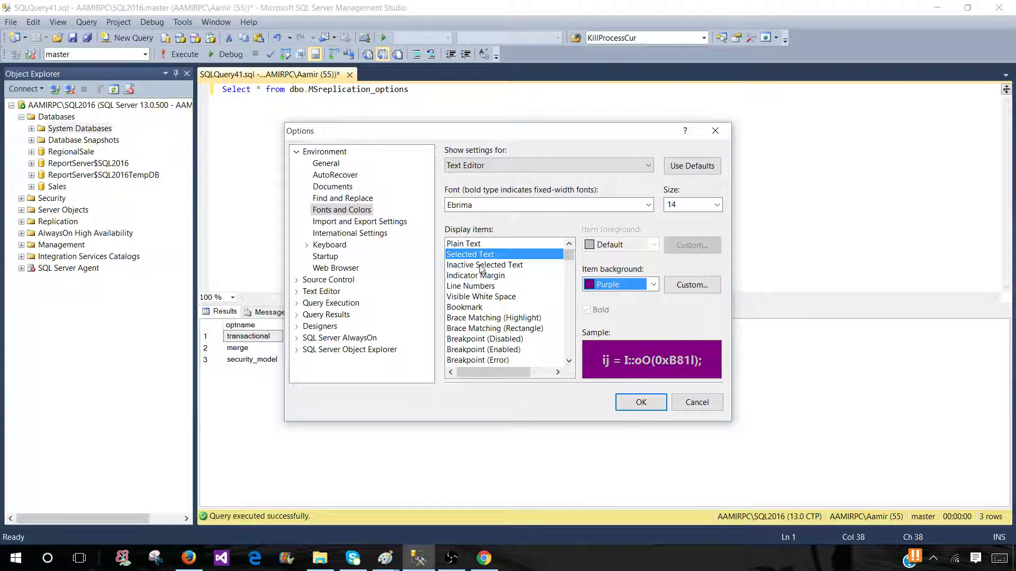
{"action": "mouse_move", "coordinate": [507, 328]}
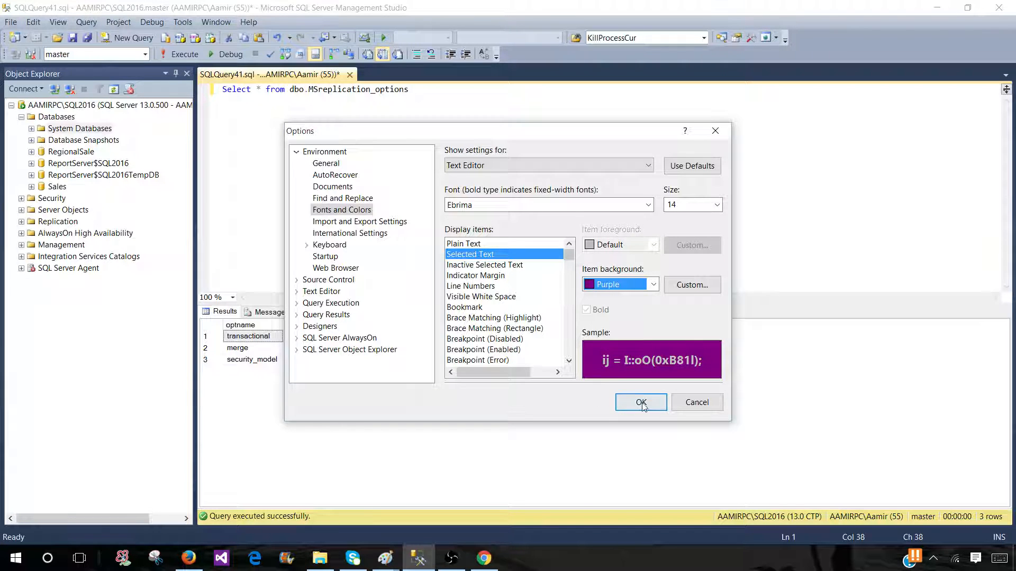
Apply the settings and select the whole query to preview the purple highlight.
{"action": "left_click", "coordinate": [640, 402]}
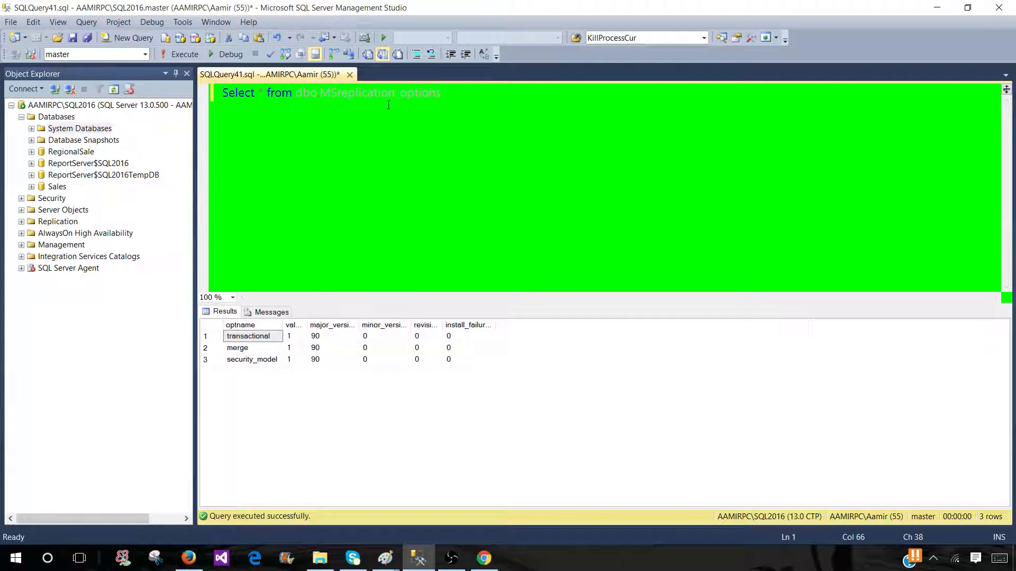
{"action": "key", "text": "ctrl+a"}
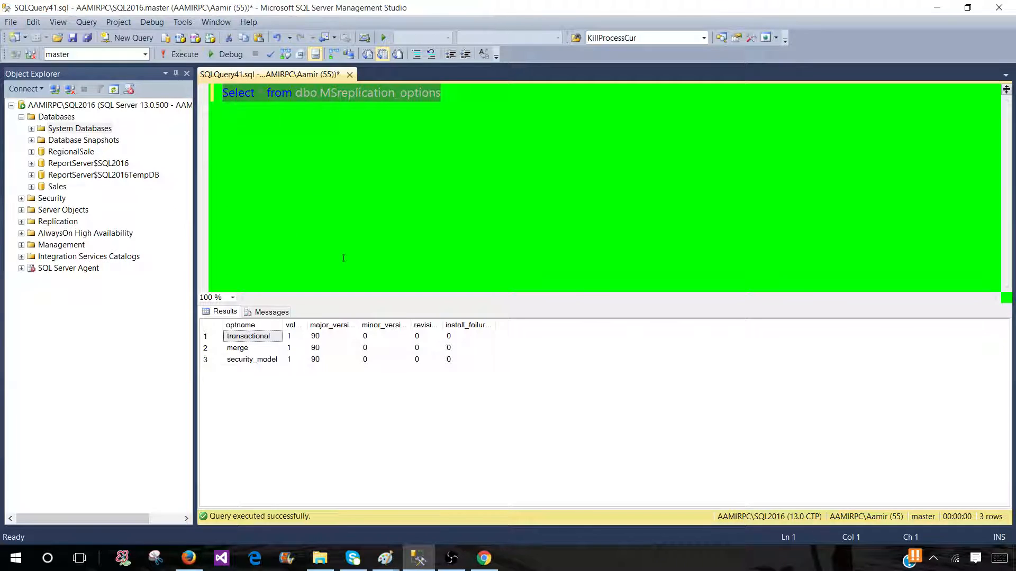
{"action": "mouse_move", "coordinate": [182, 22]}
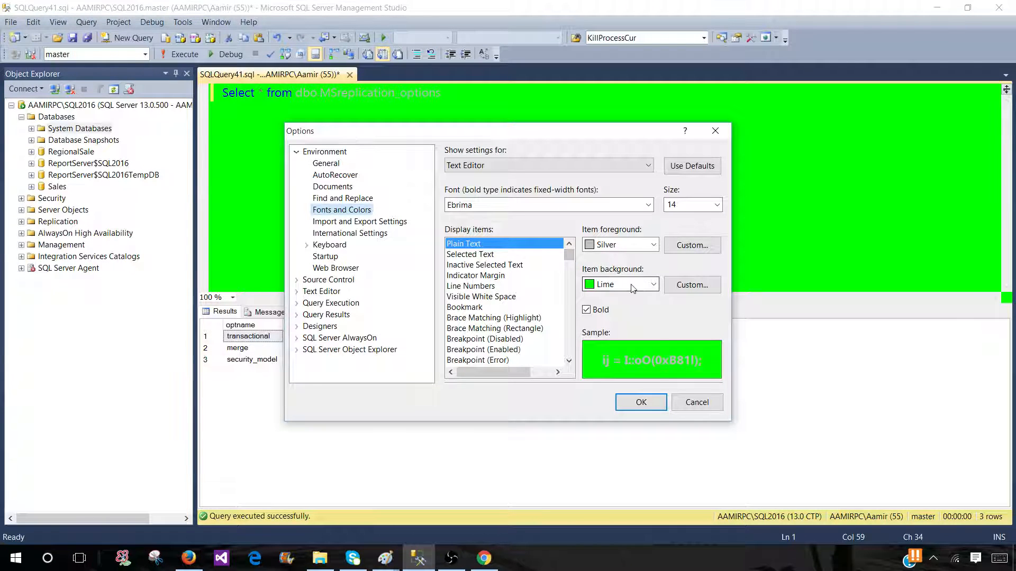
Reset the Plain Text background to Default and confirm the options.
{"action": "left_click", "coordinate": [652, 285]}
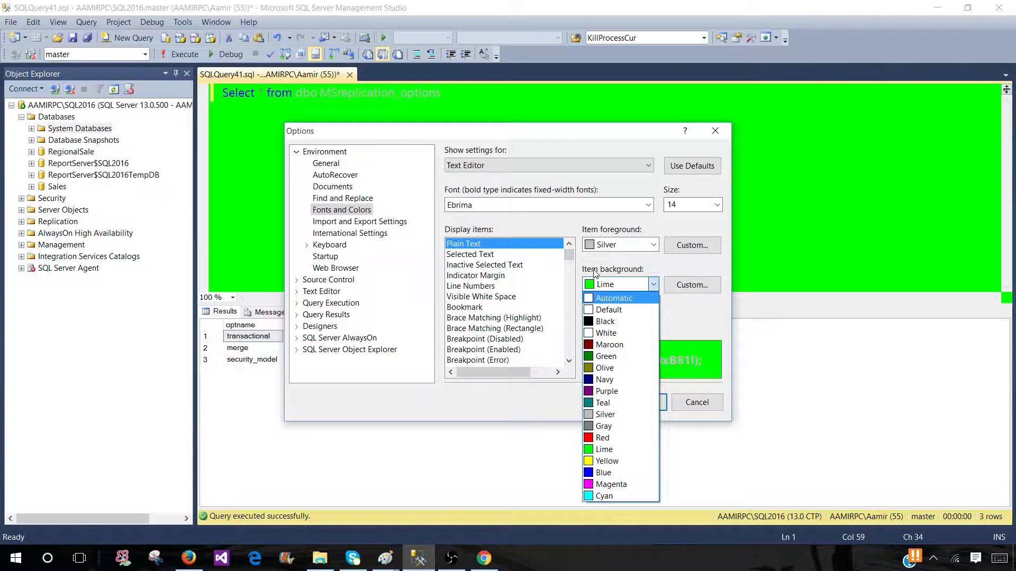
{"action": "left_click", "coordinate": [611, 310]}
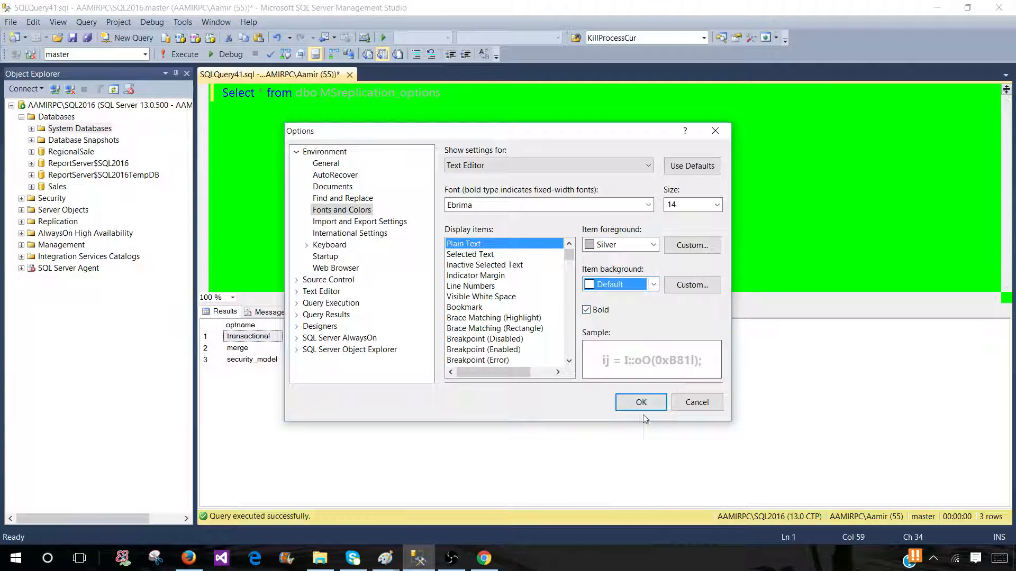
{"action": "left_click", "coordinate": [640, 402]}
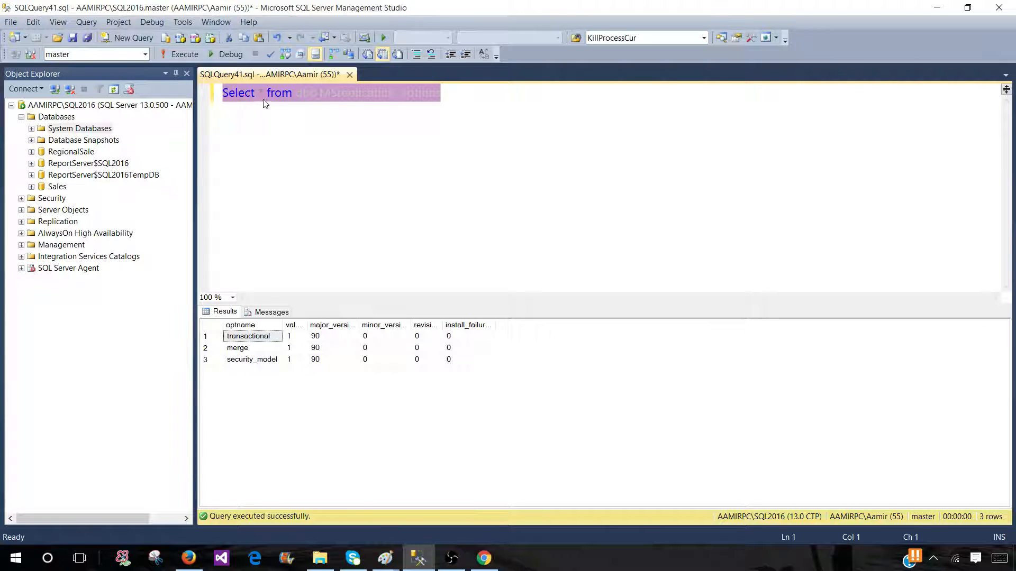
{"action": "mouse_move", "coordinate": [310, 183]}
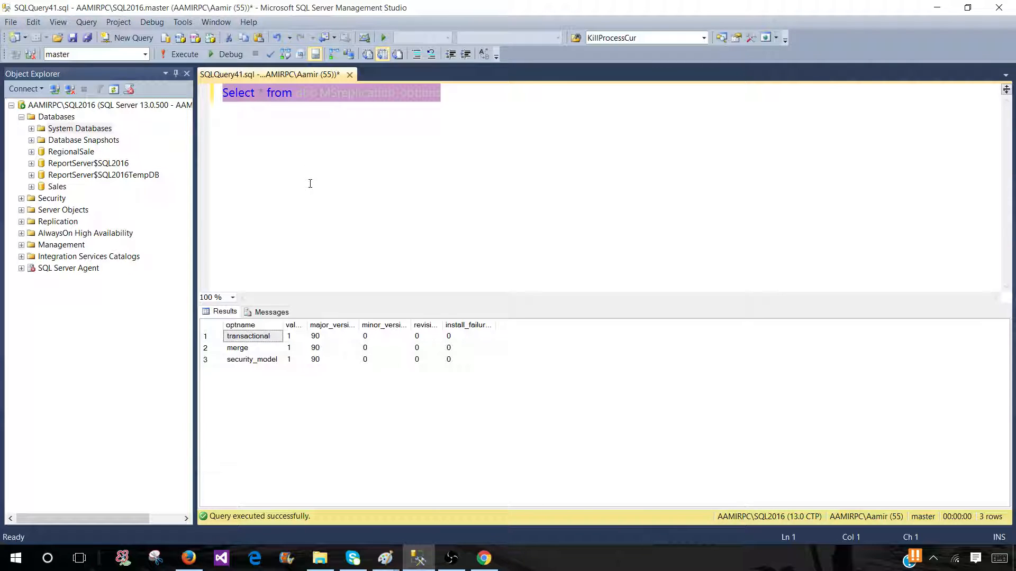
{"action": "mouse_move", "coordinate": [275, 141]}
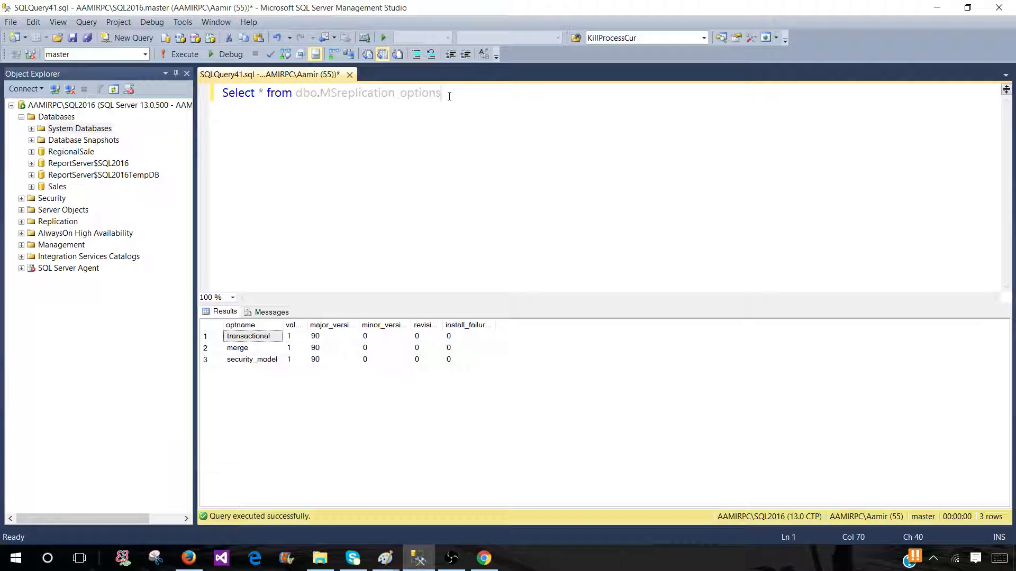
{"action": "key", "text": "ctrl+a"}
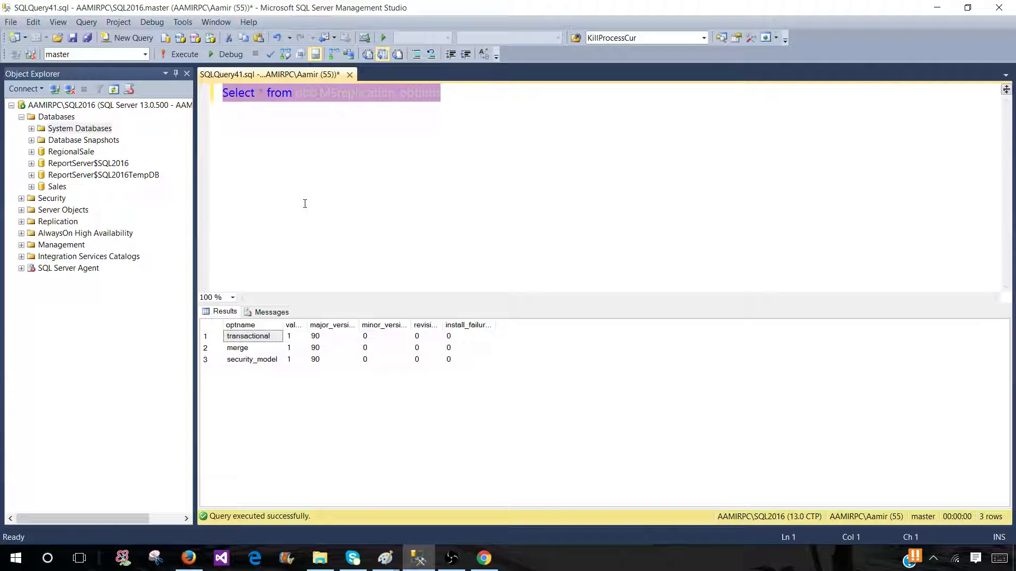
{"action": "mouse_move", "coordinate": [270, 208]}
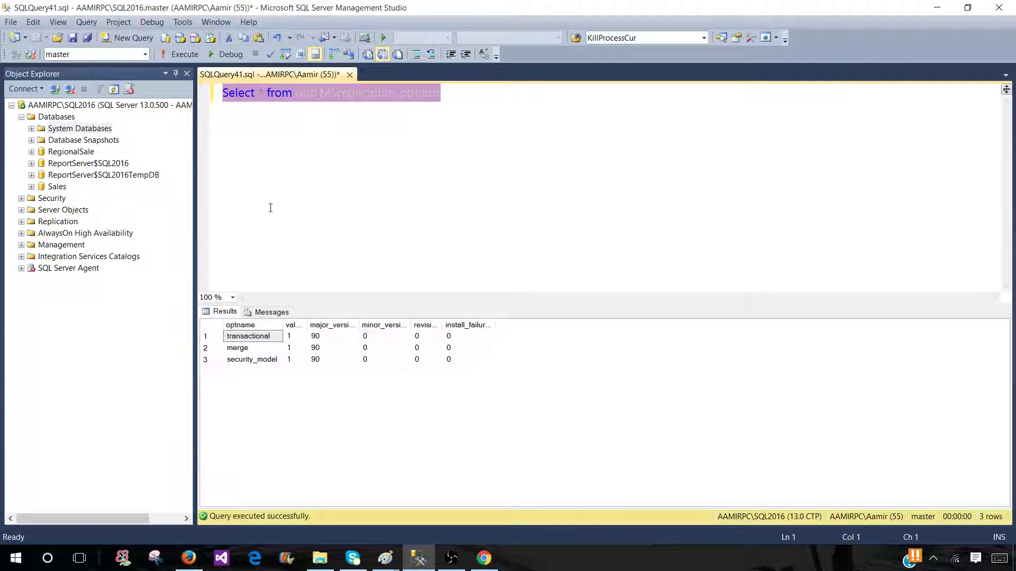
{"action": "mouse_move", "coordinate": [218, 133]}
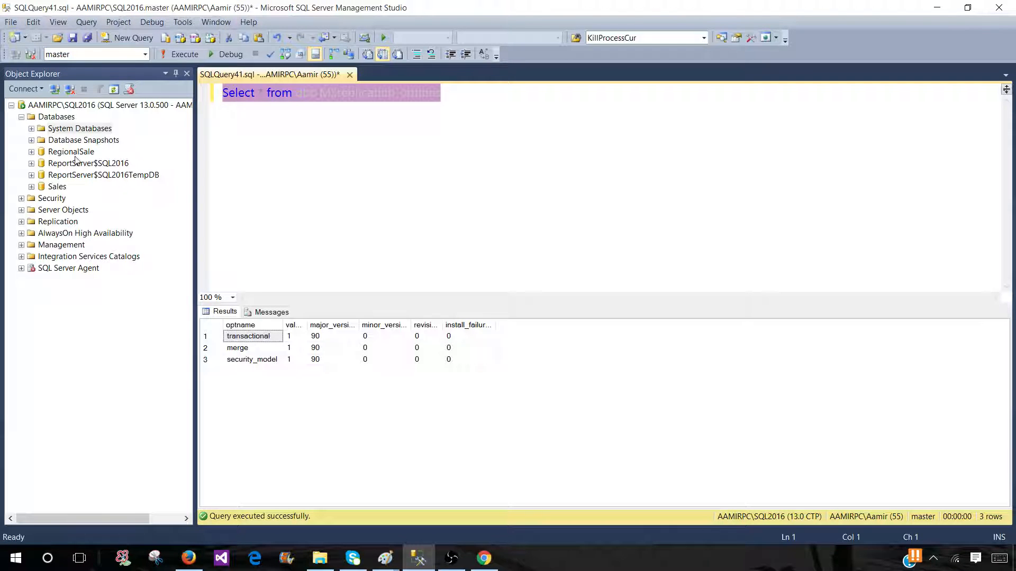
{"action": "mouse_move", "coordinate": [100, 170]}
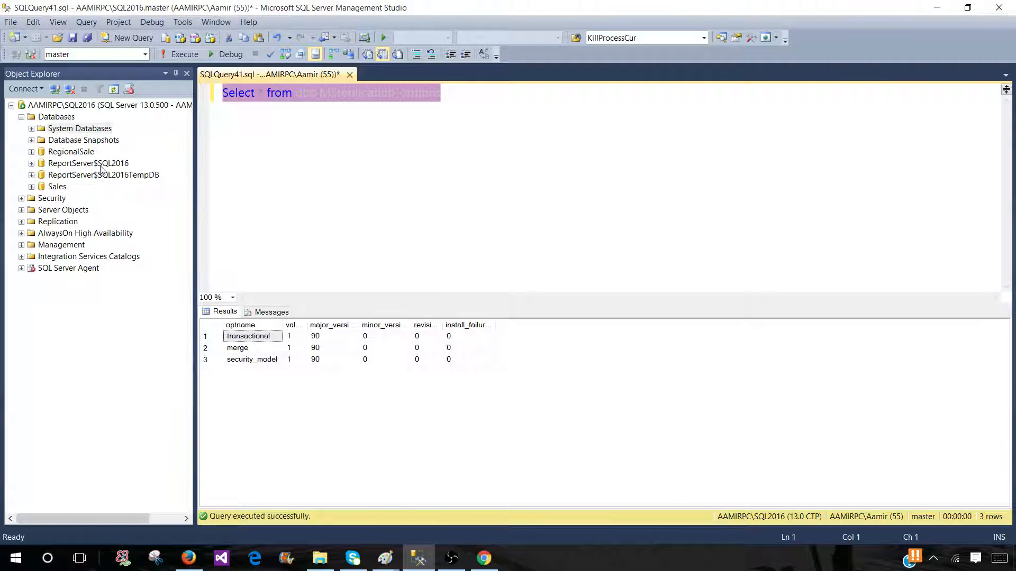
{"action": "mouse_move", "coordinate": [535, 252]}
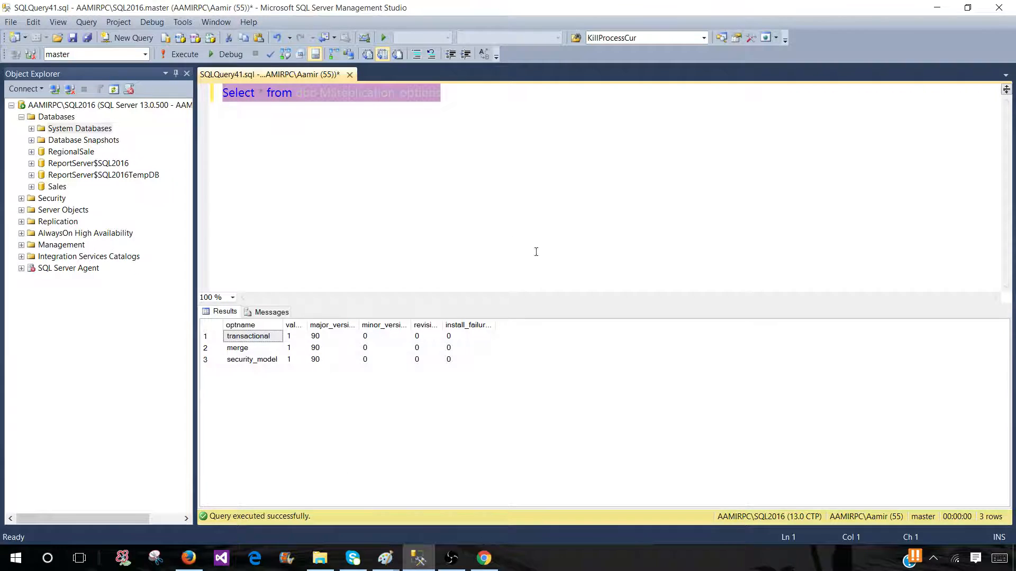
{"action": "mouse_move", "coordinate": [540, 244]}
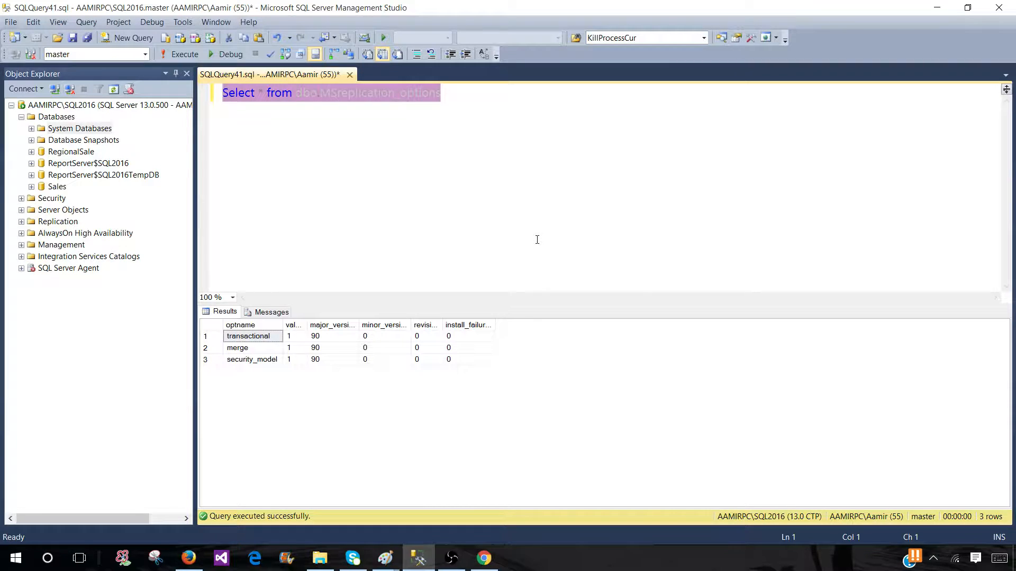
{"action": "mouse_move", "coordinate": [518, 468]}
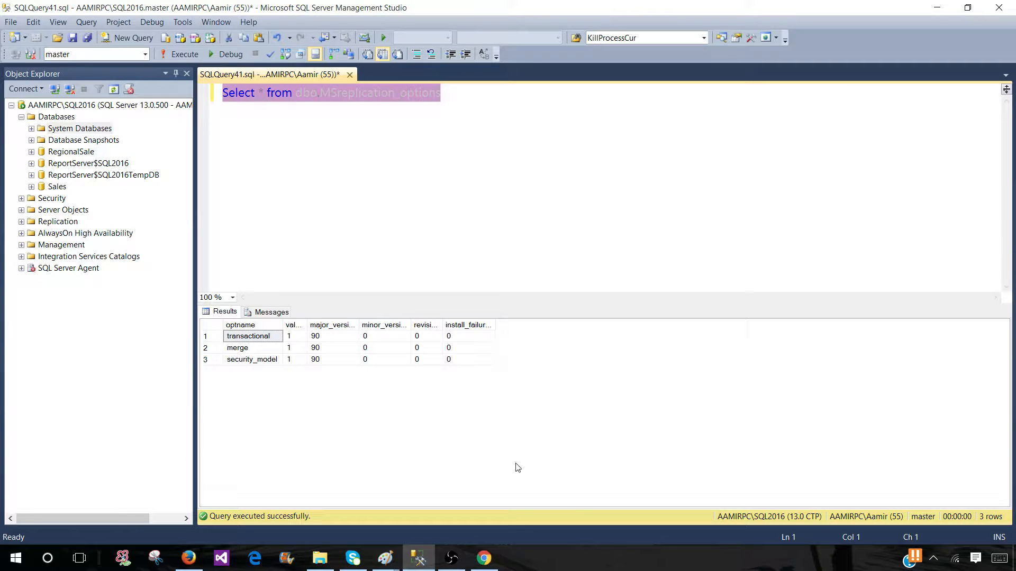